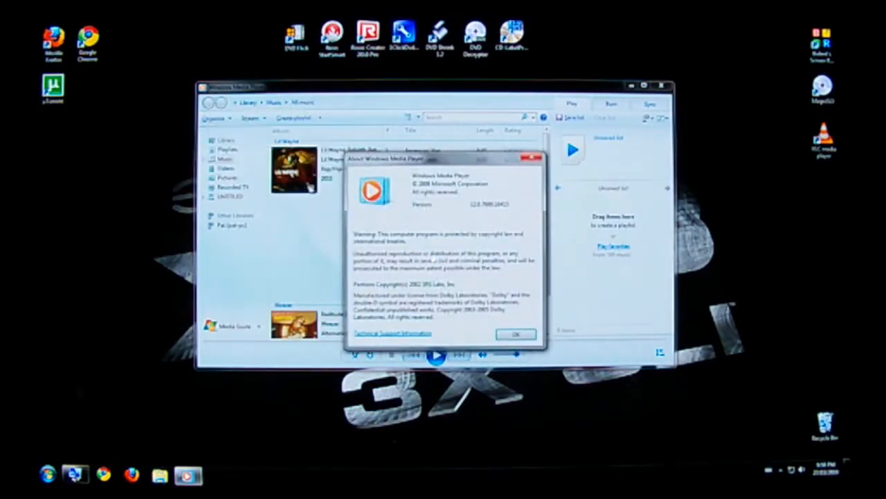
Step: Close the About Windows Media Player dialog with OK
left_click(515, 334)
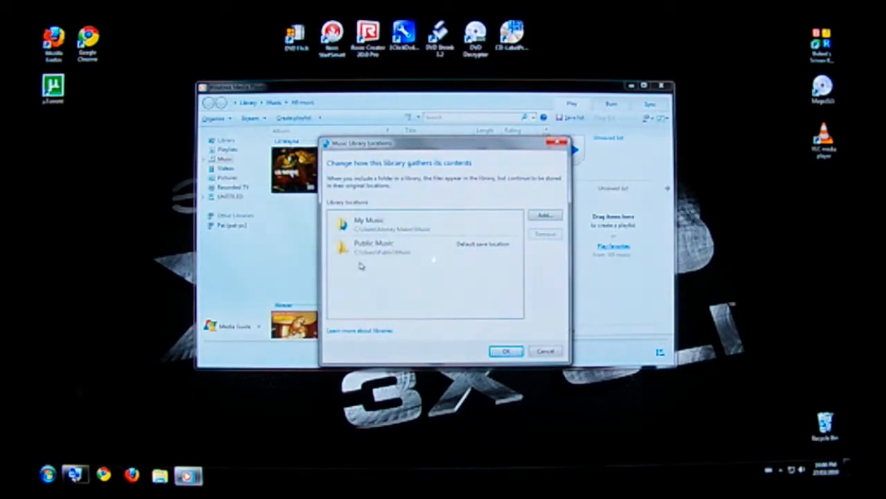
Step: Review the Music Library Locations (My Music, Public Music), try Add, and confirm with OK
left_click(374, 224)
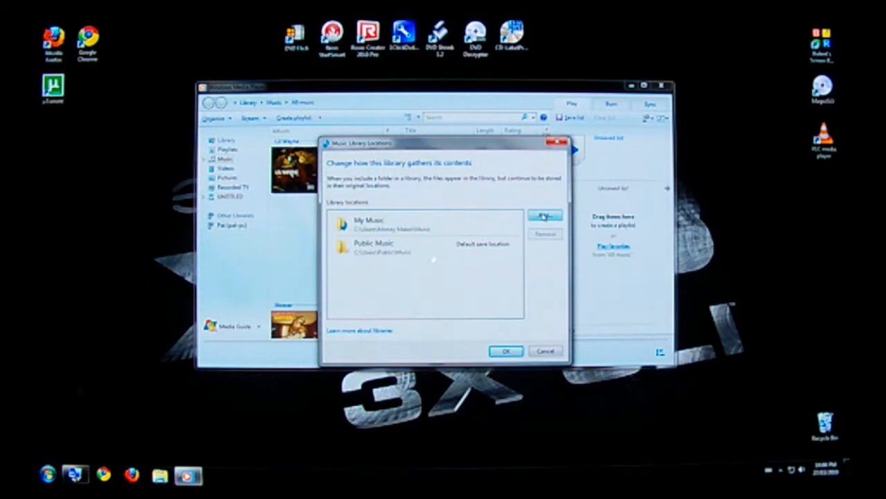
left_click(545, 216)
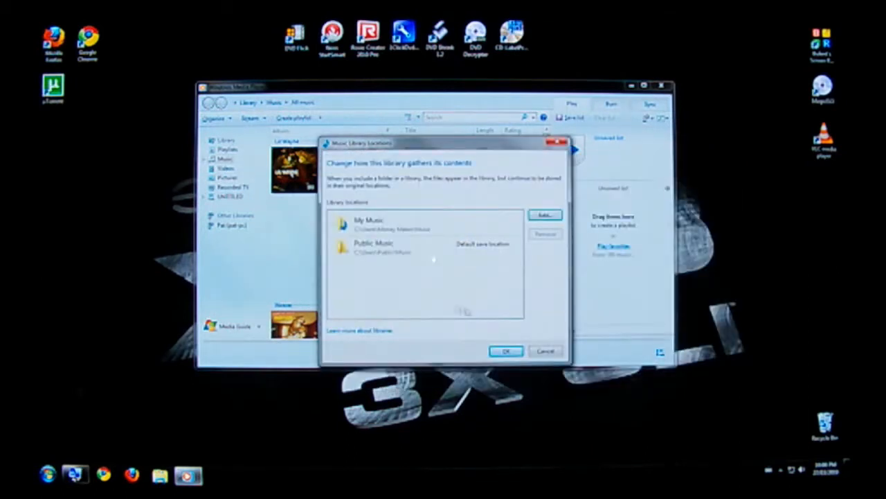
left_click(373, 225)
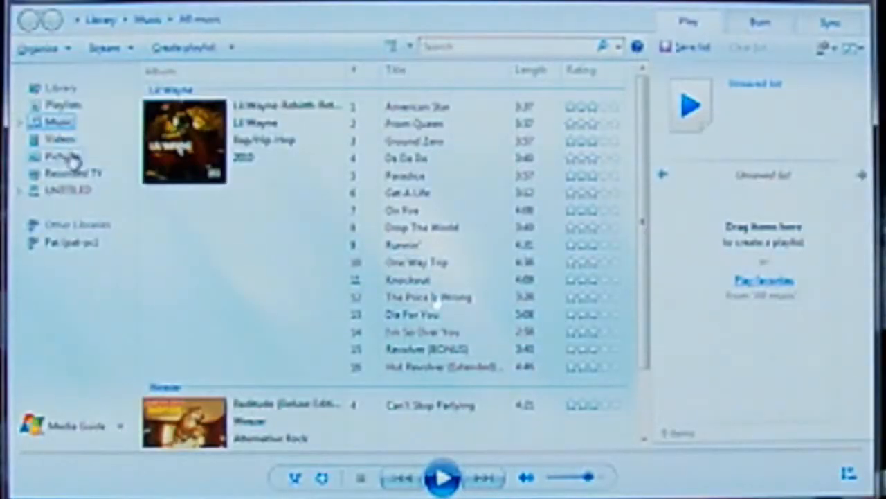
right_click(58, 139)
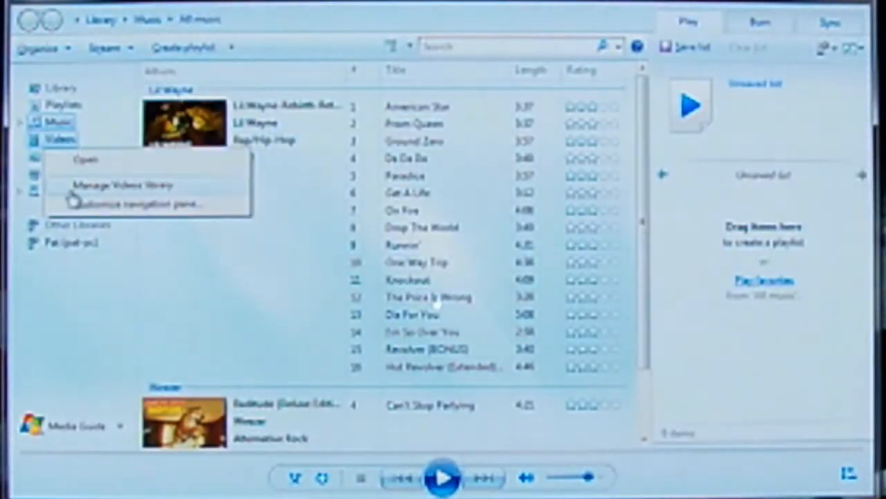
left_click(122, 186)
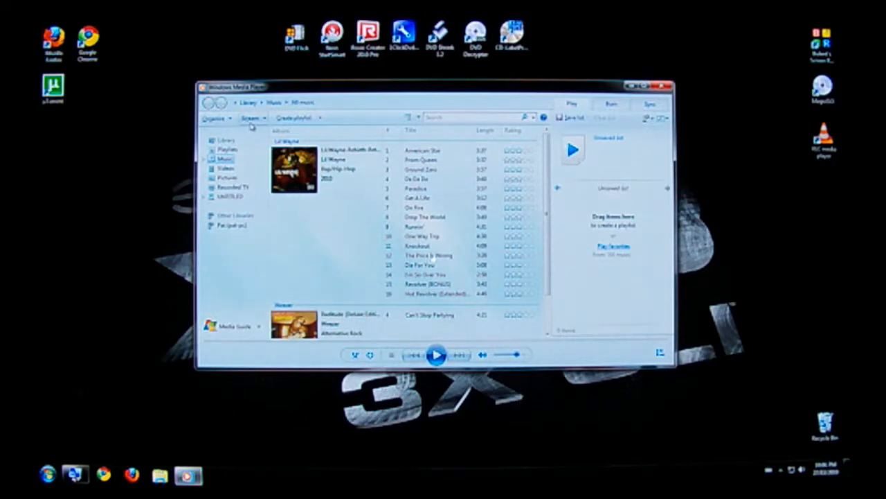
Step: Reach More streaming options from the Stream menu
left_click(249, 116)
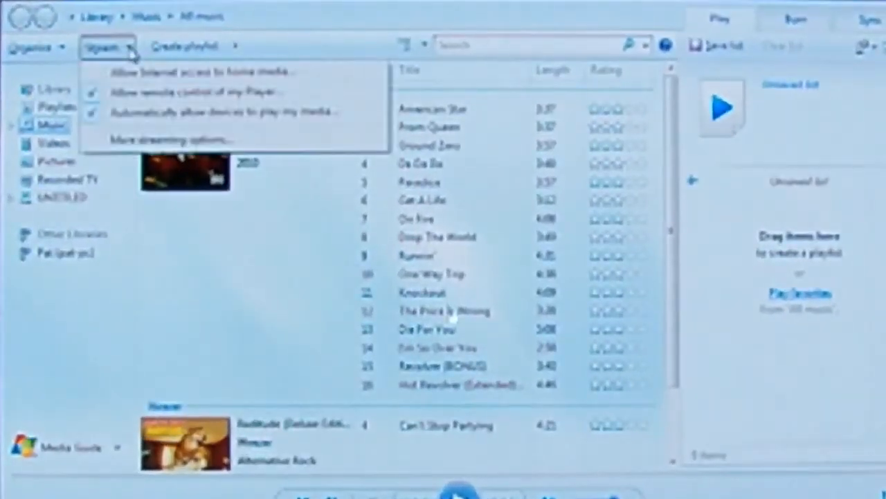
mouse_move(132, 132)
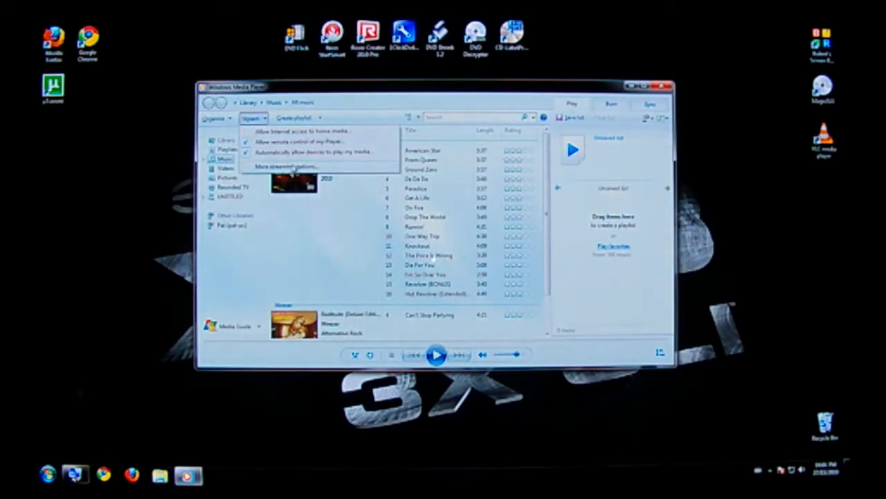
left_click(282, 166)
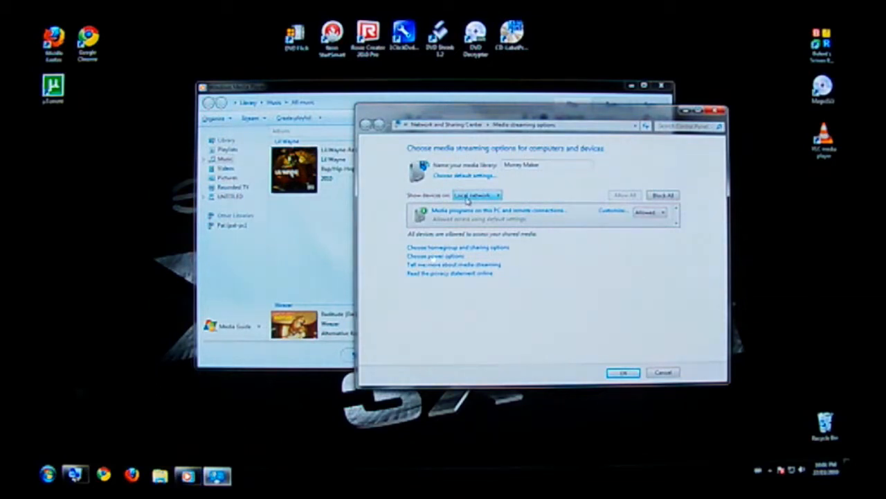
Step: Show devices on All networks and set the Unknown Device to Allowed
left_click(476, 195)
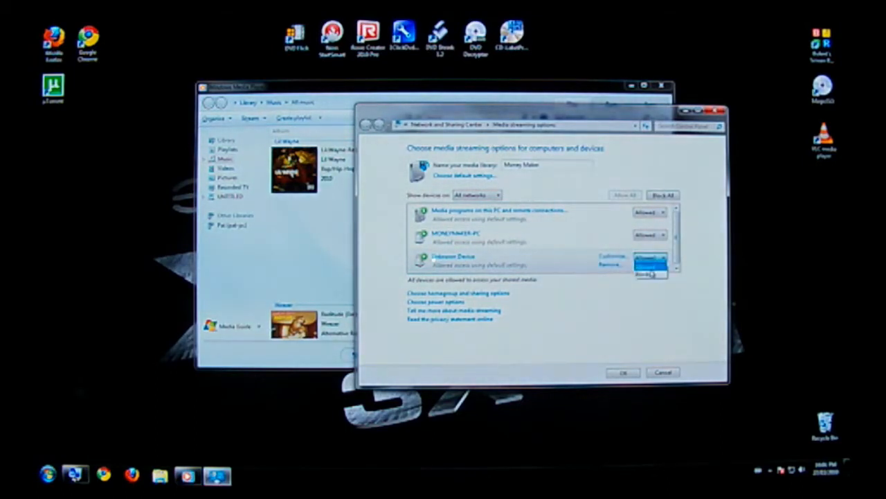
left_click(648, 258)
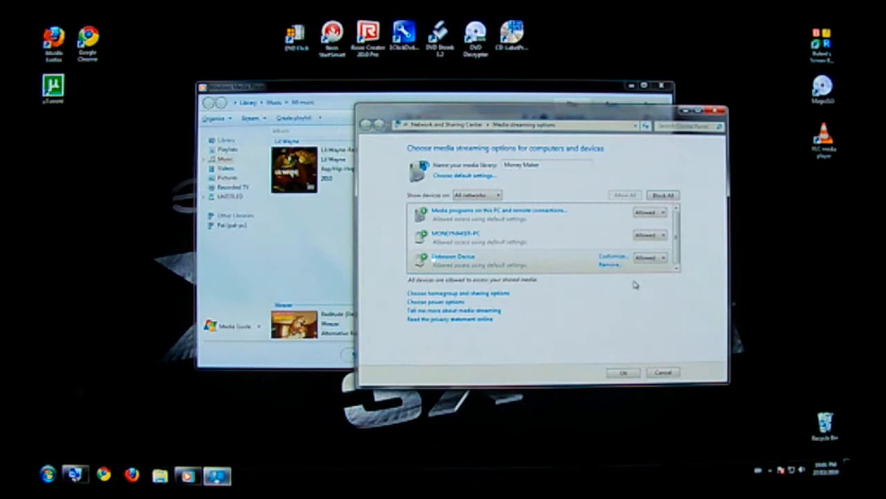